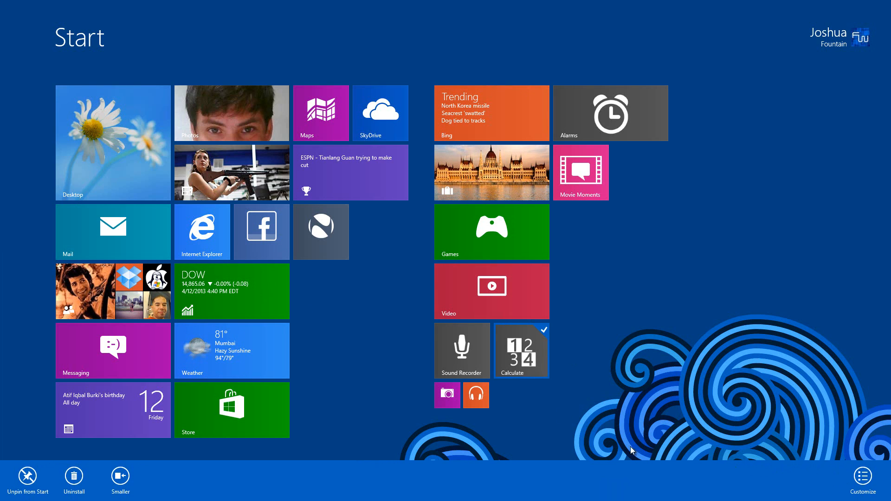
- Add the Sound Recorder tile to the Calculate selection so both are marked together
{"action": "left_click", "coordinate": [461, 351]}
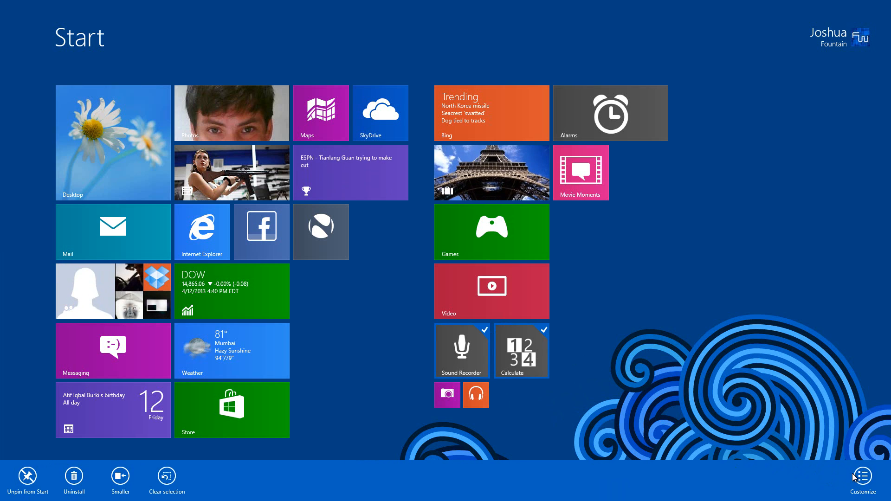